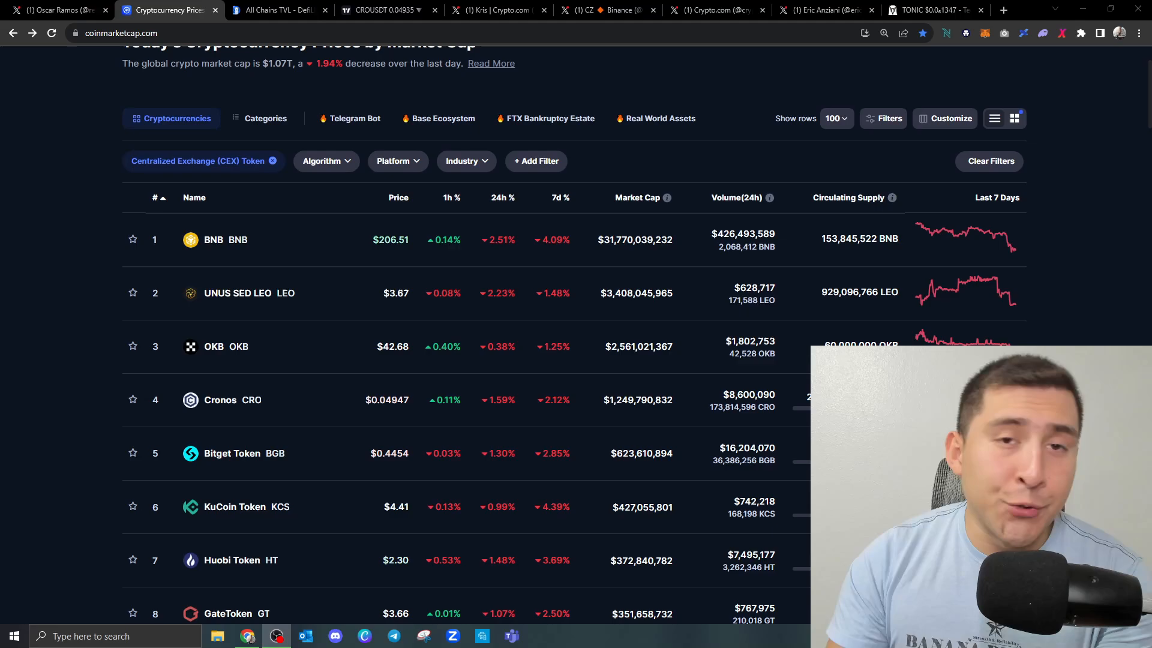
Switch to DefiLlama's All Chains TVL dashboard, where Cronos ranks tenth.
scroll(down, 3)
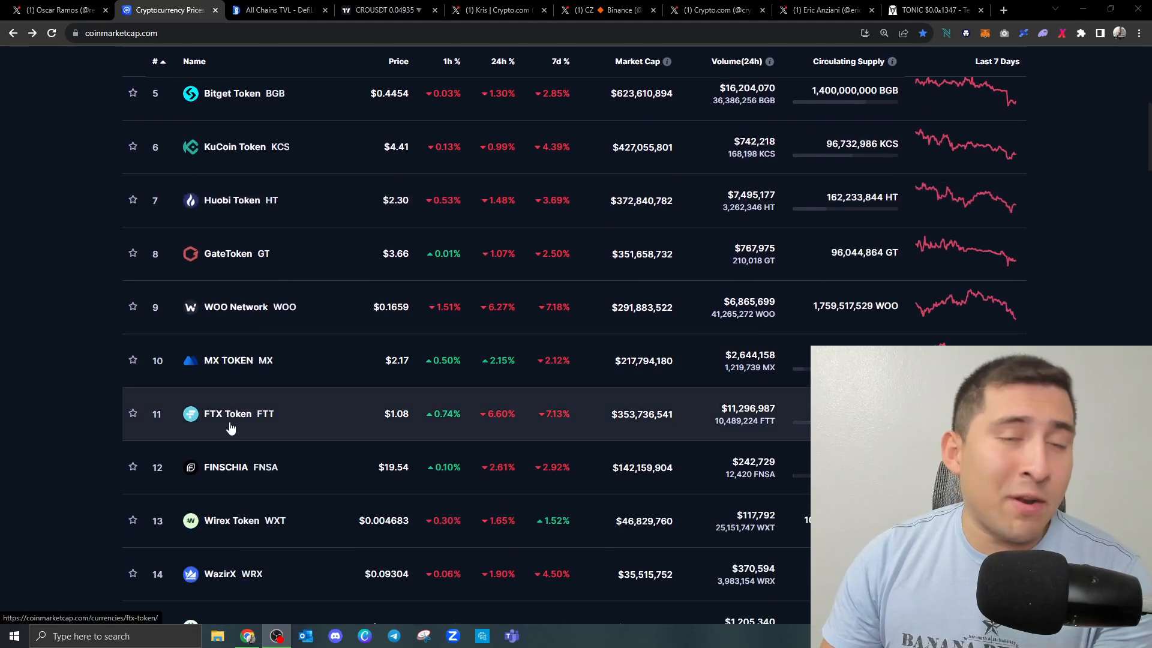
mouse_move(217, 427)
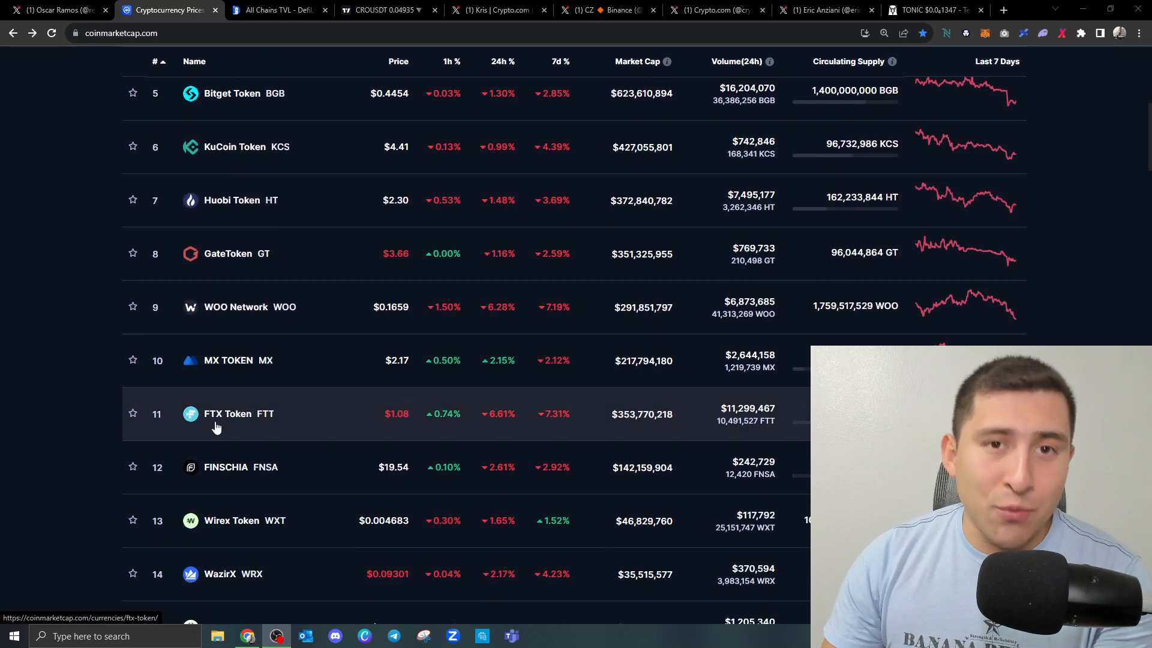
scroll(up, 3)
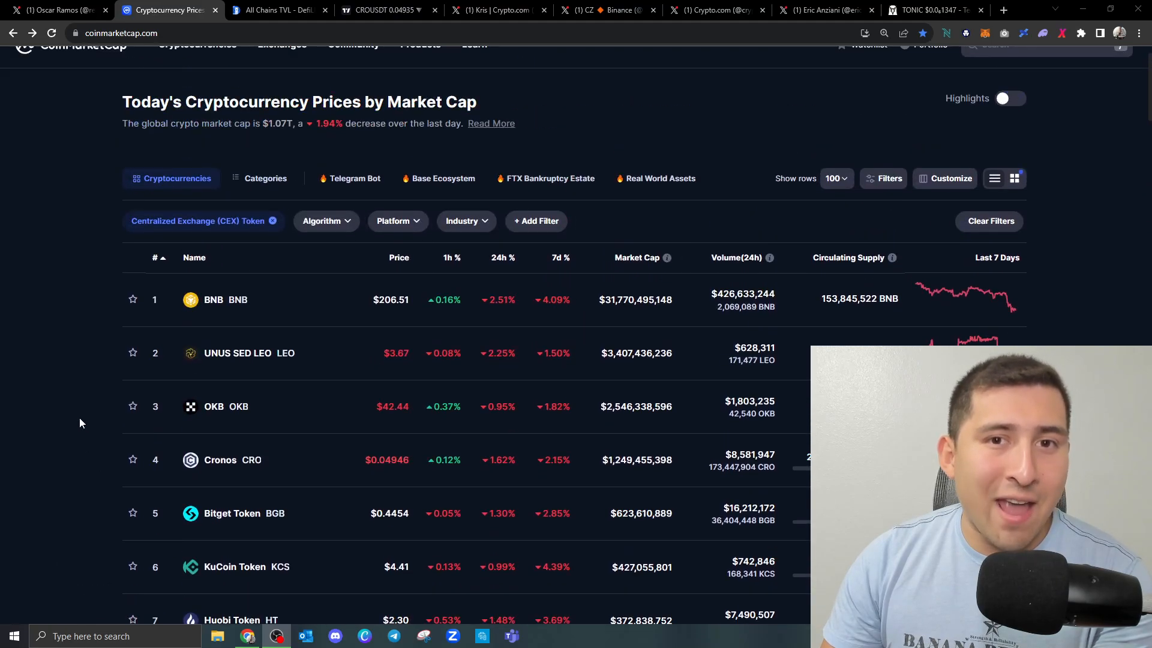
scroll(down, 3)
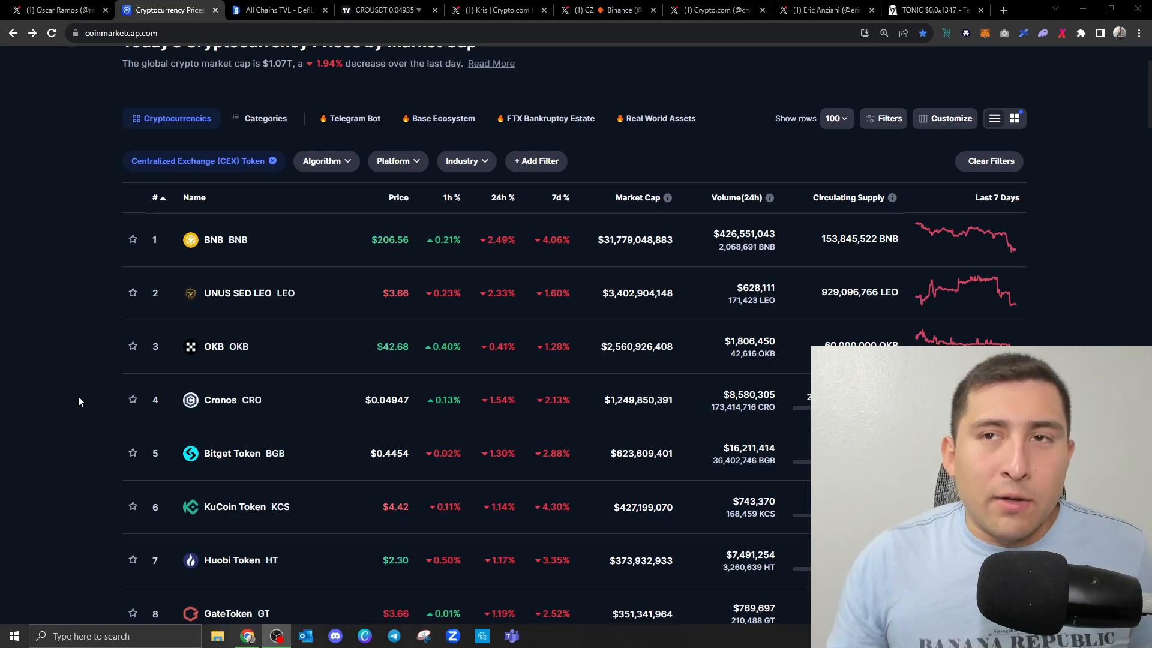
click(277, 10)
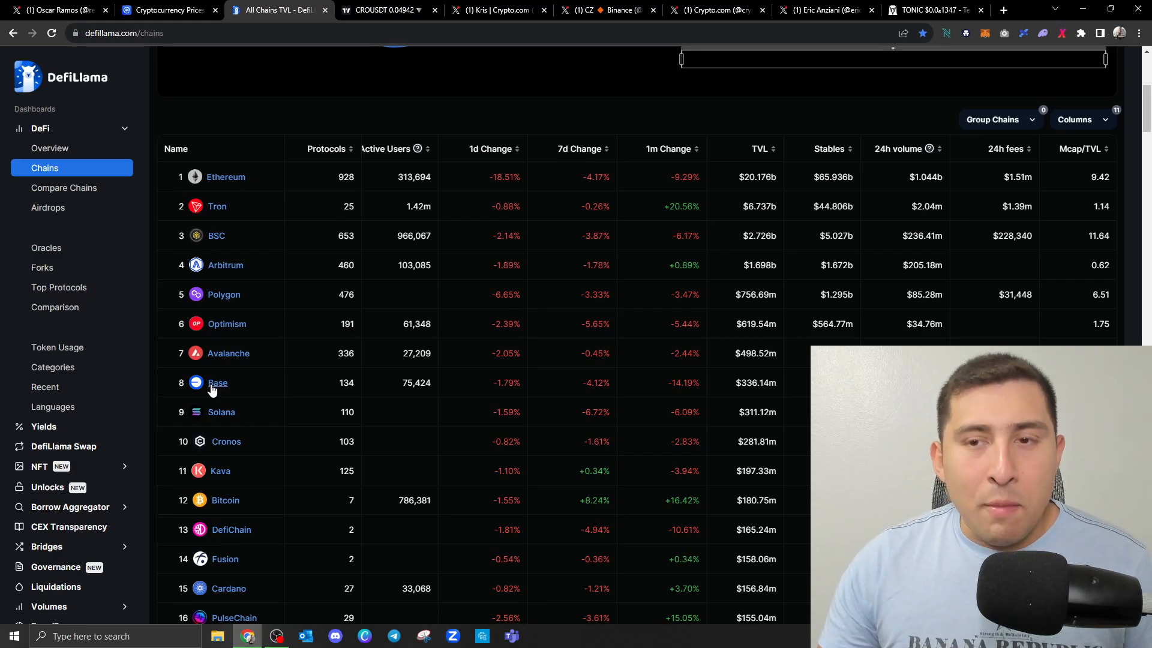
mouse_move(216, 365)
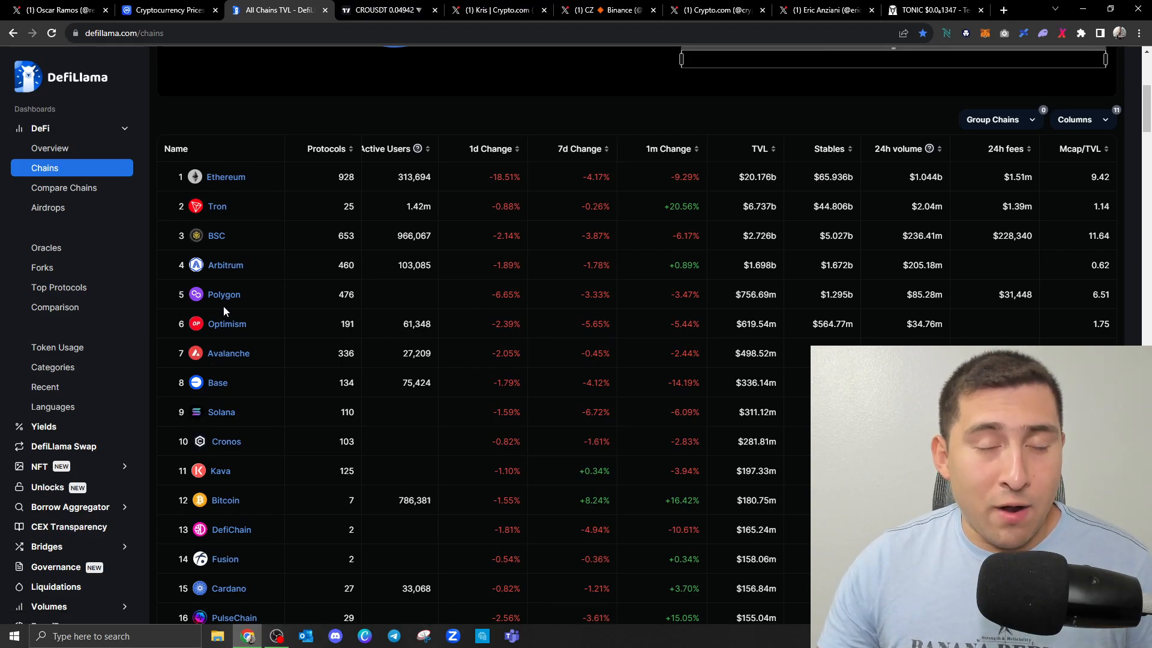
mouse_move(217, 388)
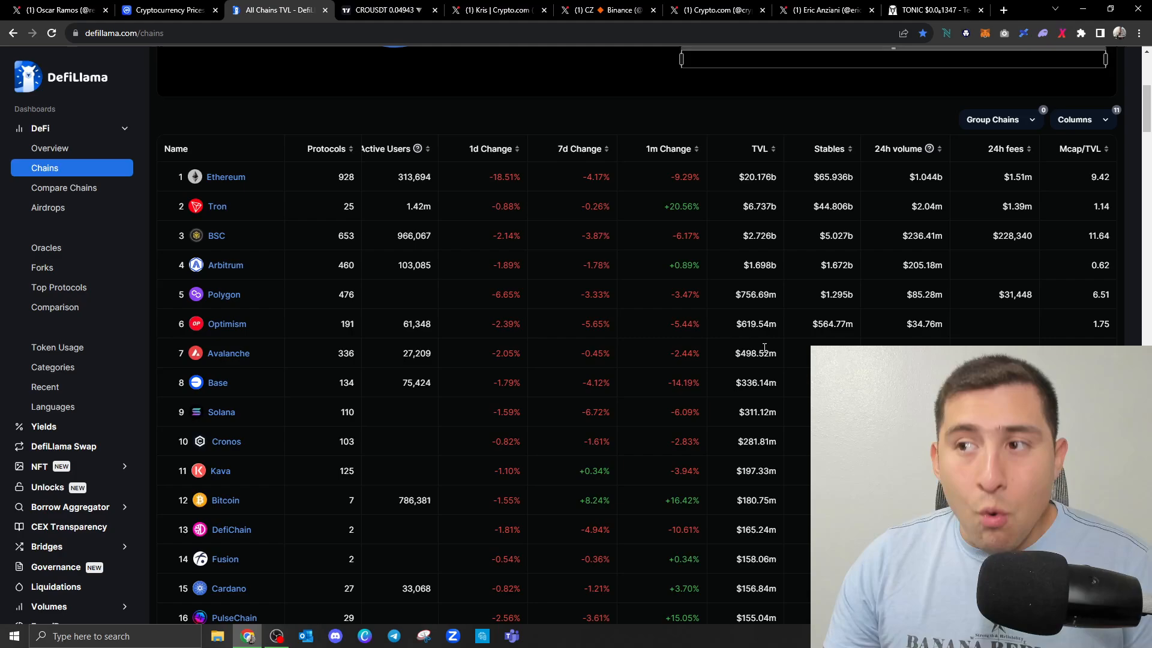
mouse_move(761, 344)
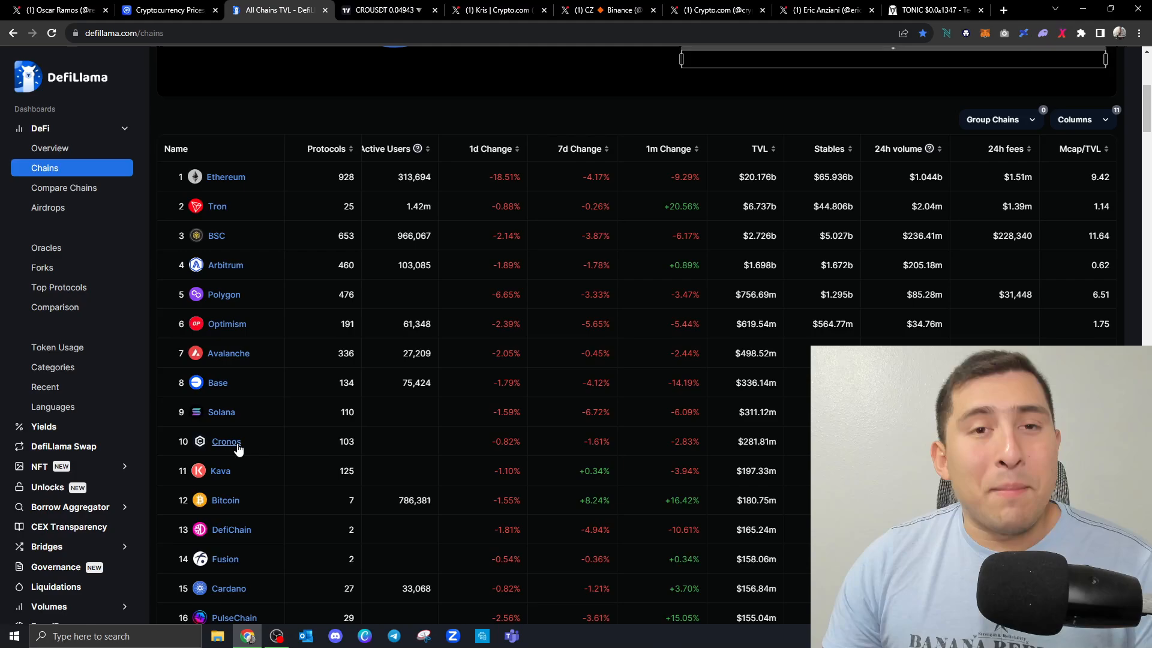
mouse_move(215, 213)
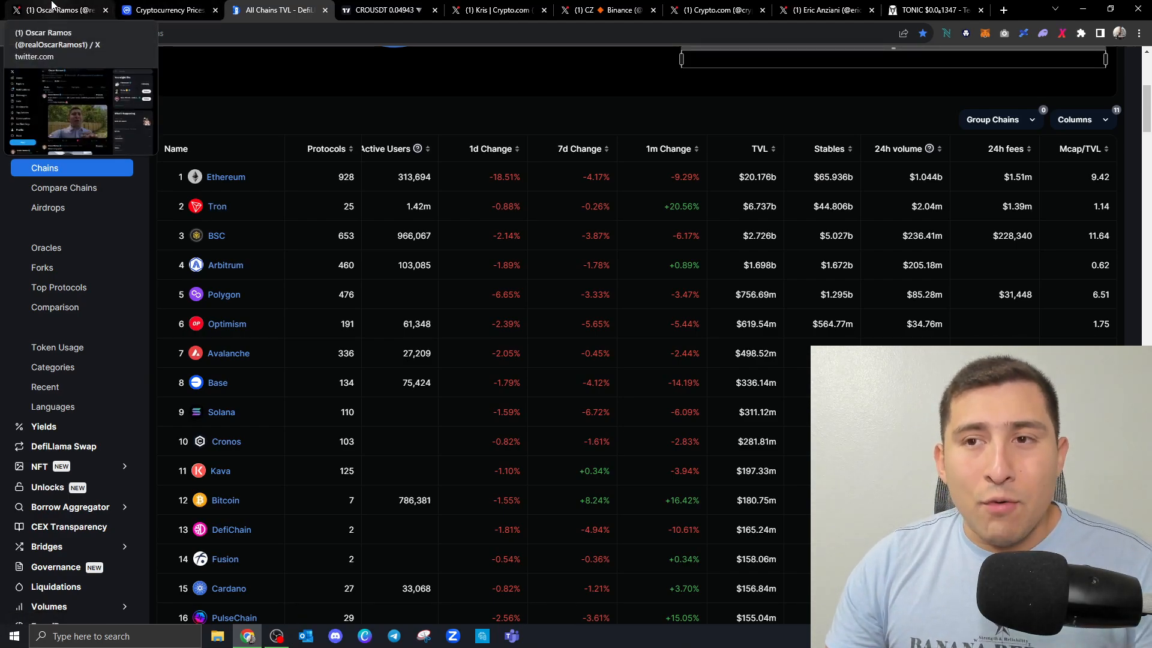
View the X profile with the pinned CRO 146x video, then return to CoinMarketCap.
click(54, 11)
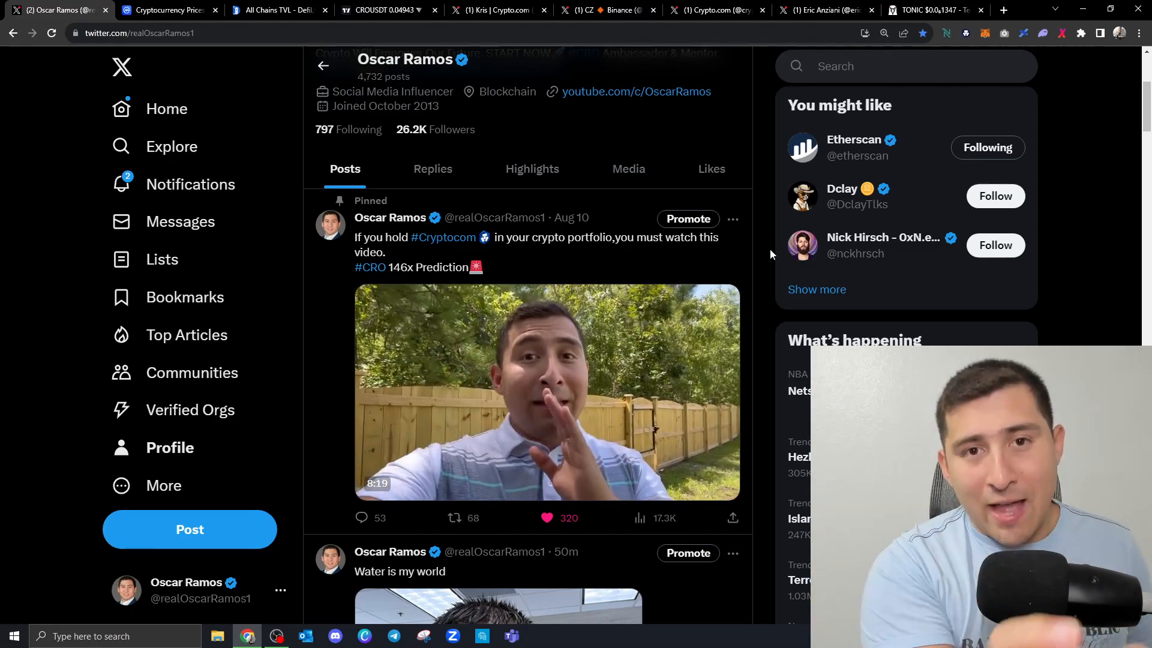
click(168, 11)
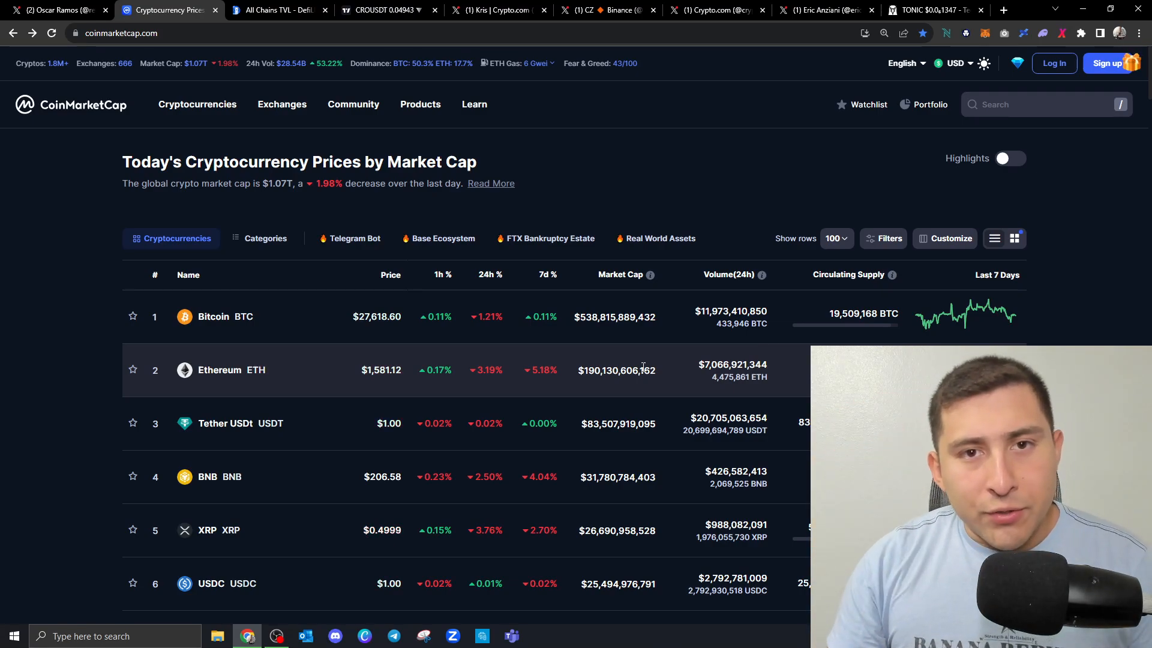
mouse_move(549, 352)
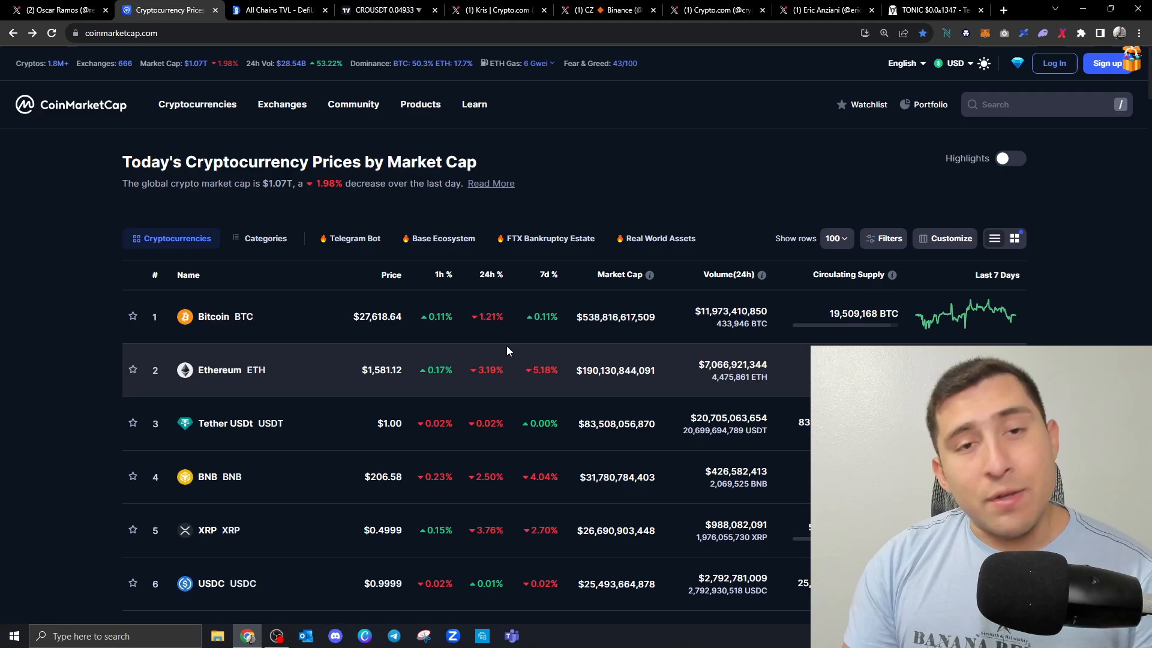
Bring up the TradingView hourly Crypto.com Coin/Tether chart on KuCoin.
click(379, 10)
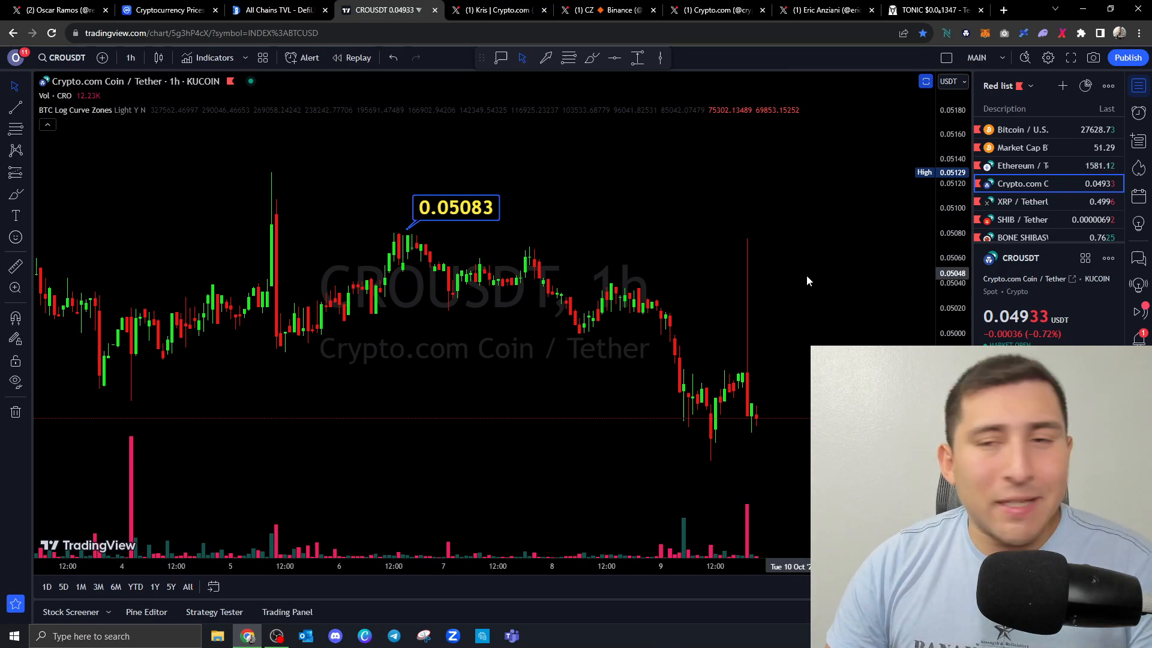
Change the CROUSDT chart interval from 1 hour to 1 day, then move to Kris's X profile.
click(130, 57)
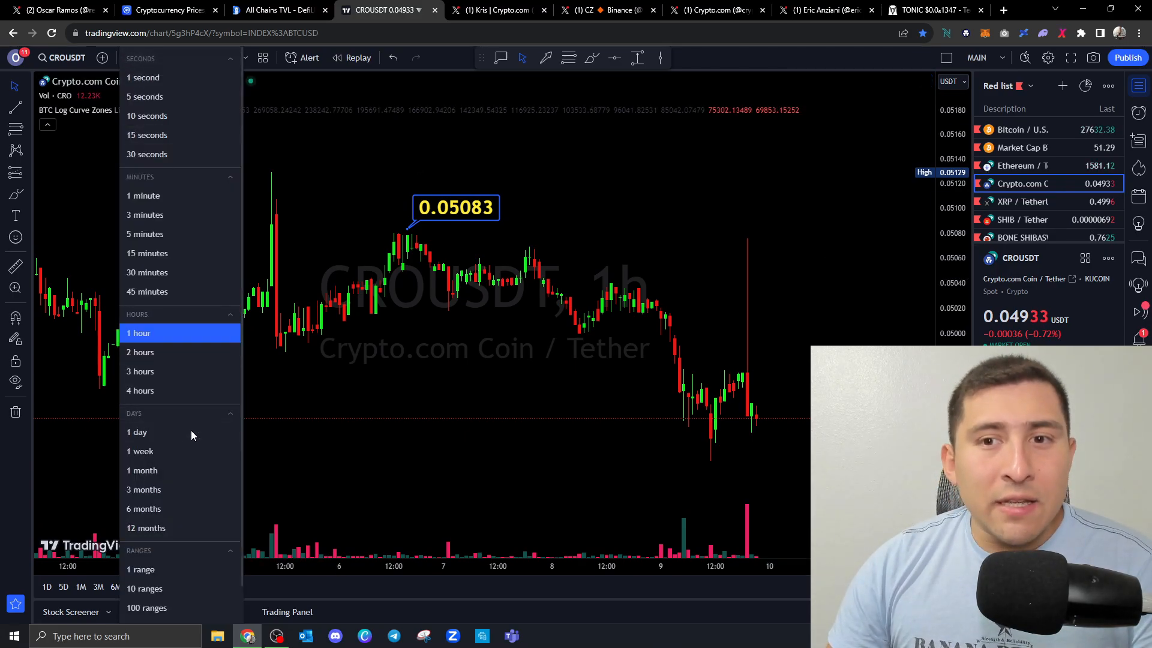
click(137, 432)
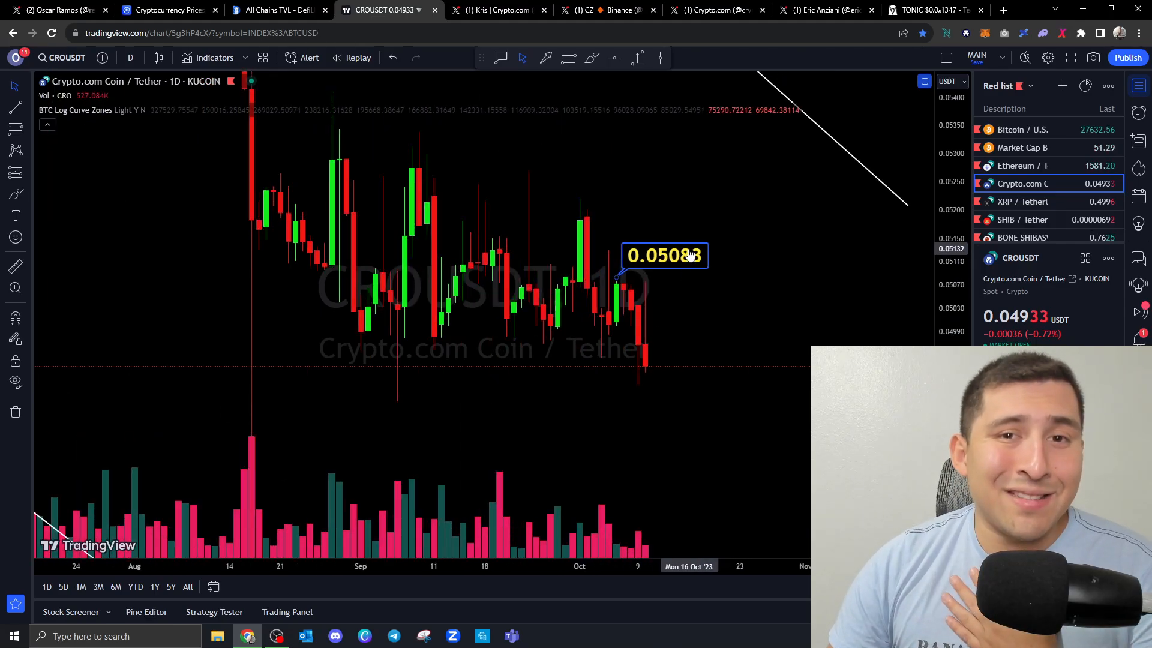
click(498, 10)
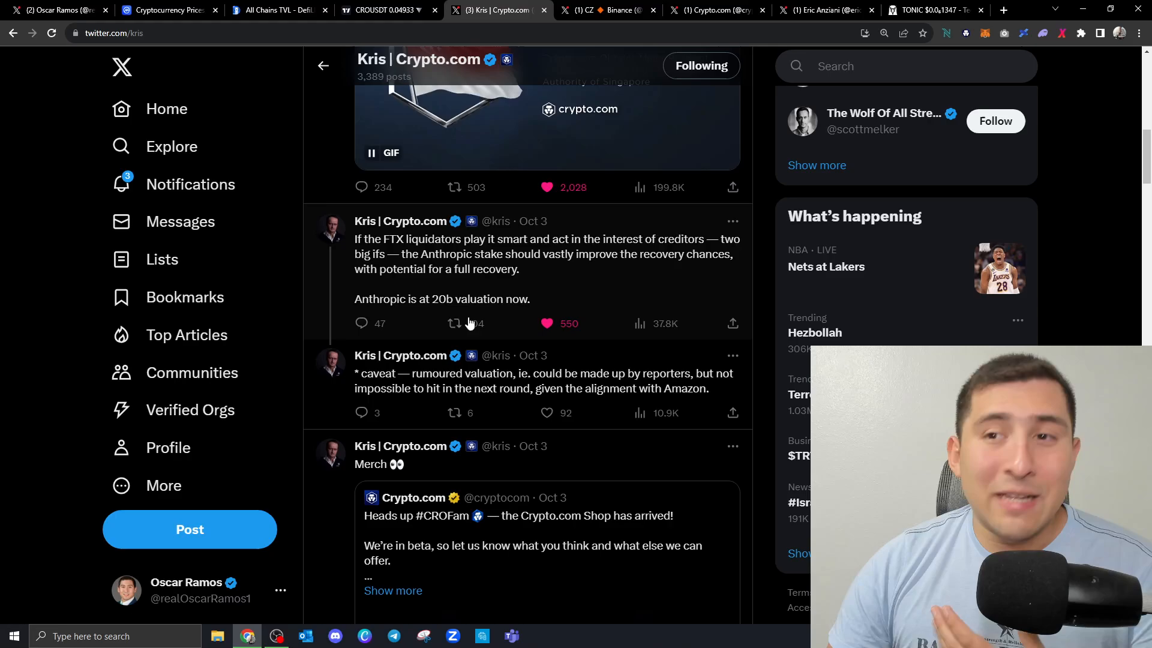
Scroll Kris | Crypto.com's feed and highlight a post's sentence about DCA.
scroll(down, 3)
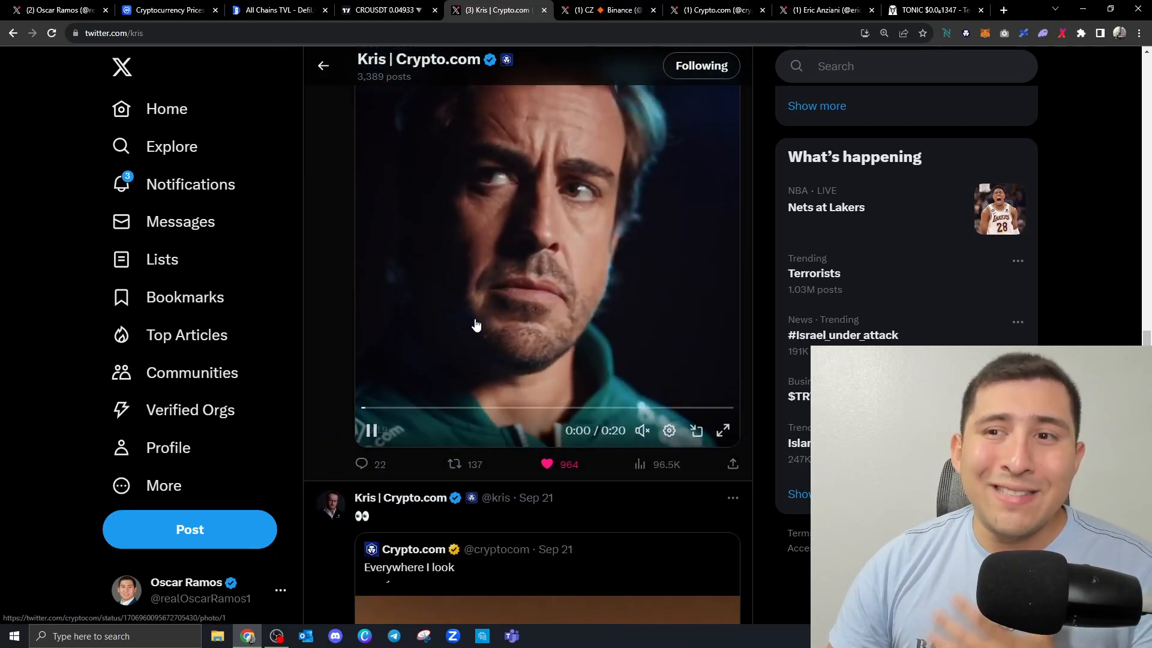
scroll(down, 3)
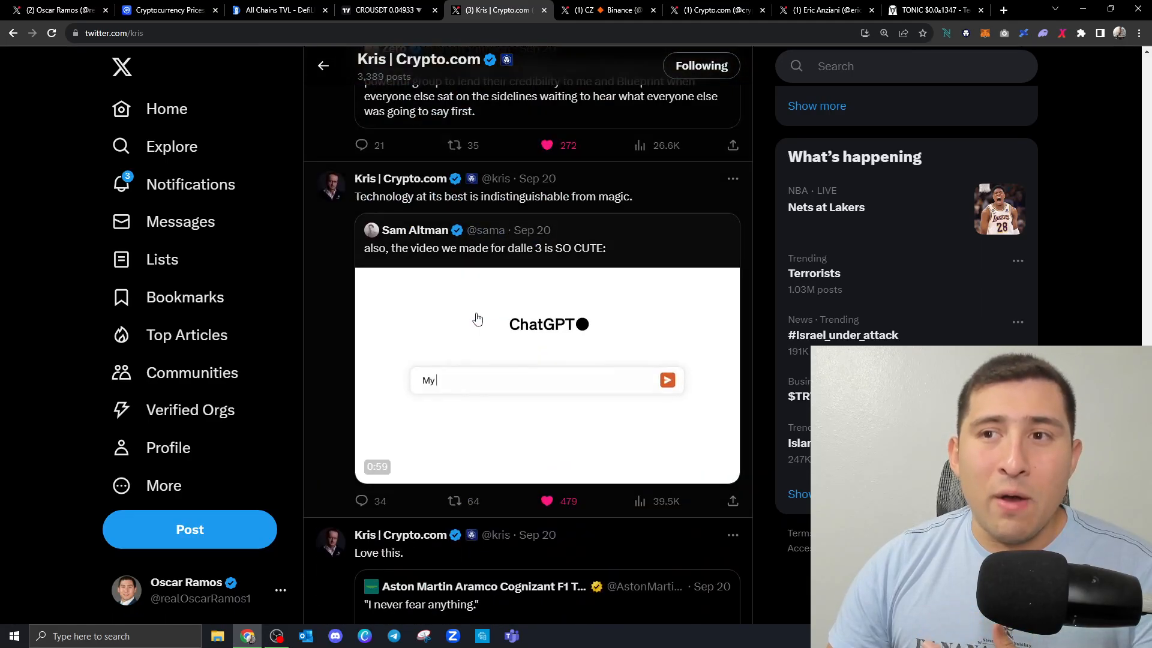
scroll(down, 3)
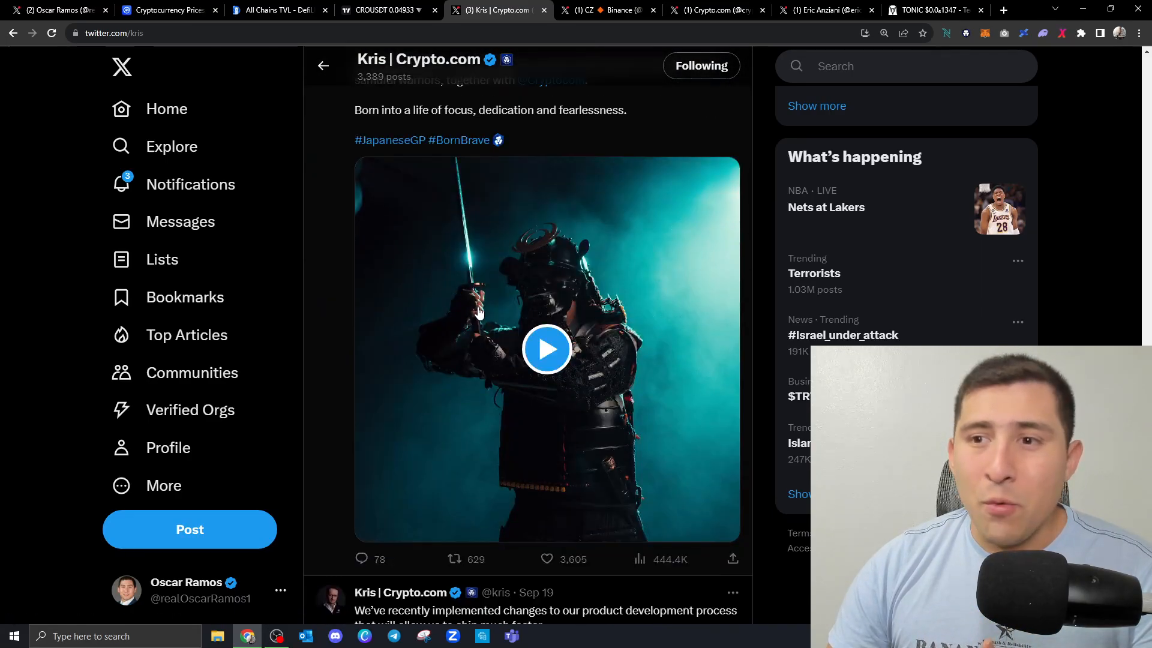
scroll(down, 3)
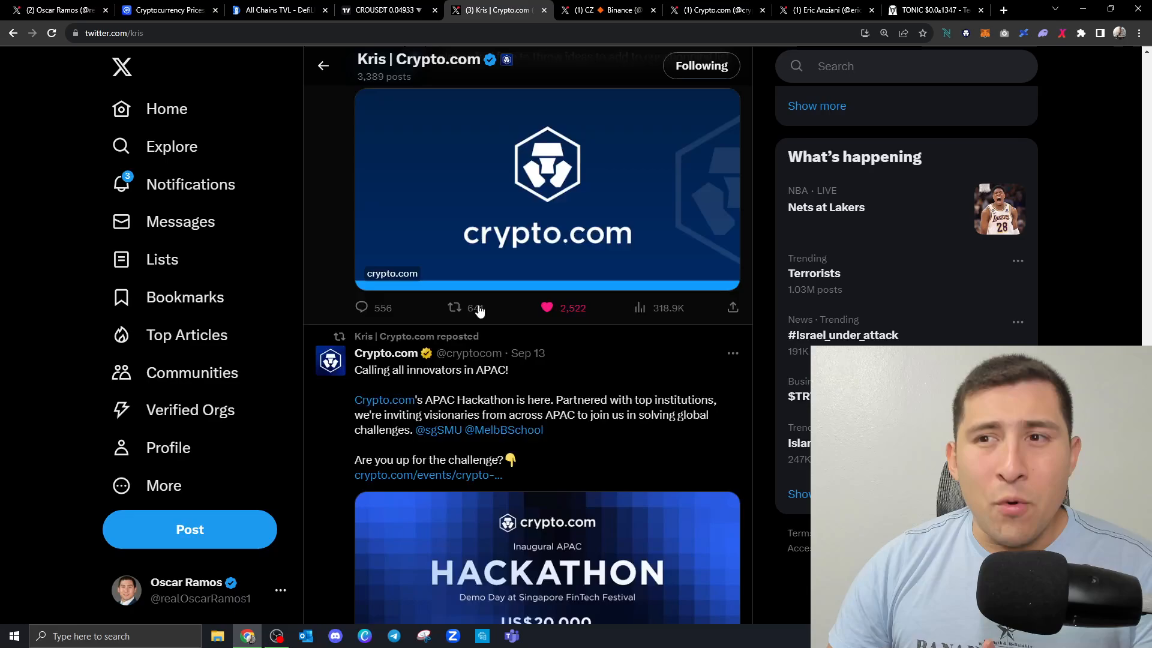
scroll(down, 3)
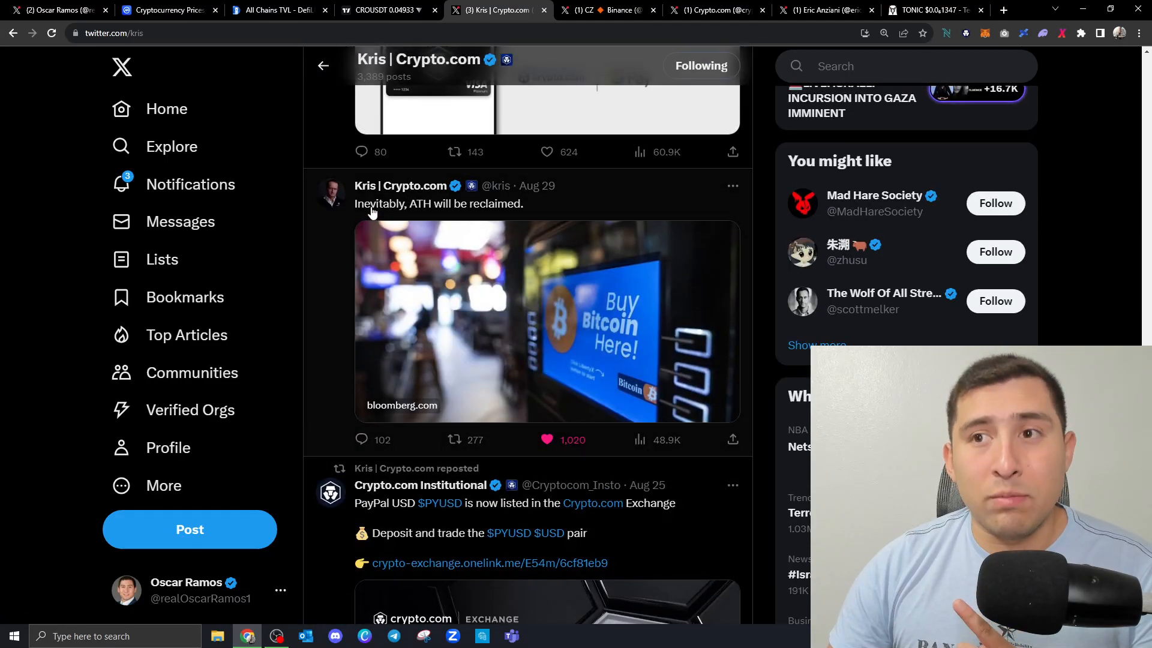
mouse_move(447, 217)
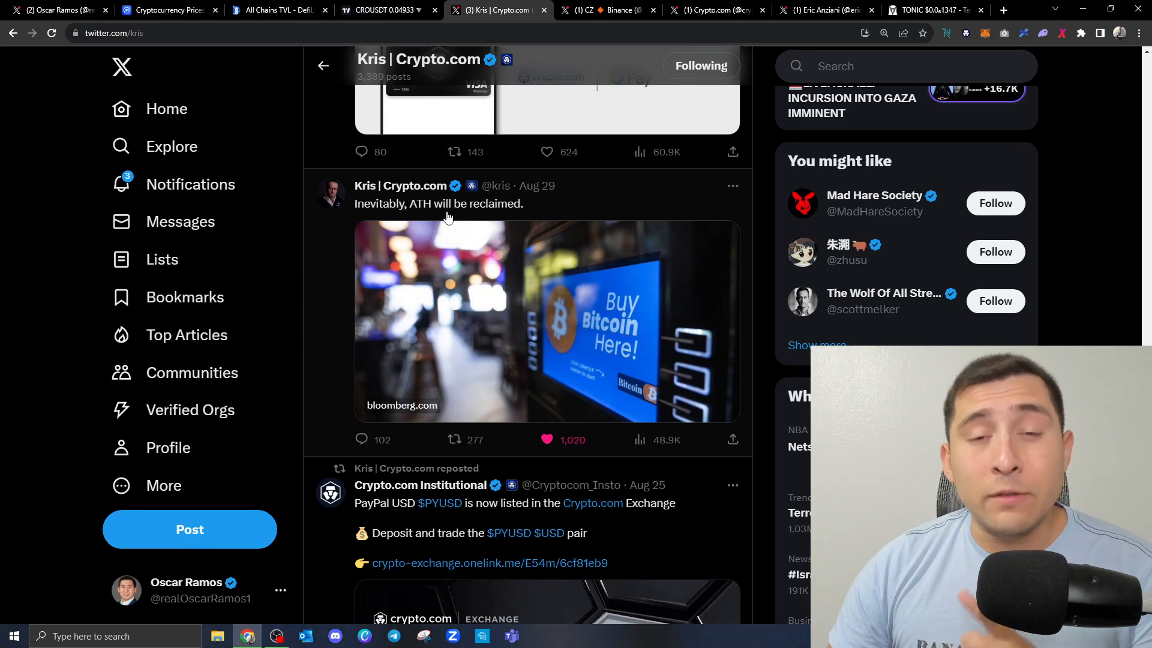
scroll(down, 3)
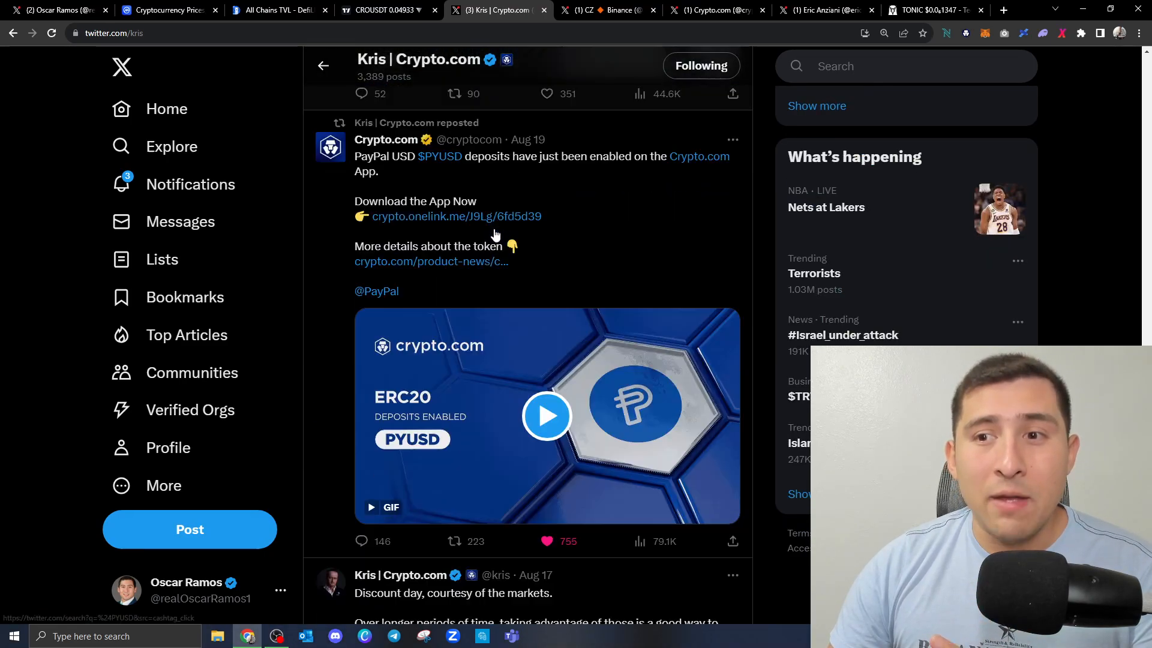
scroll(down, 3)
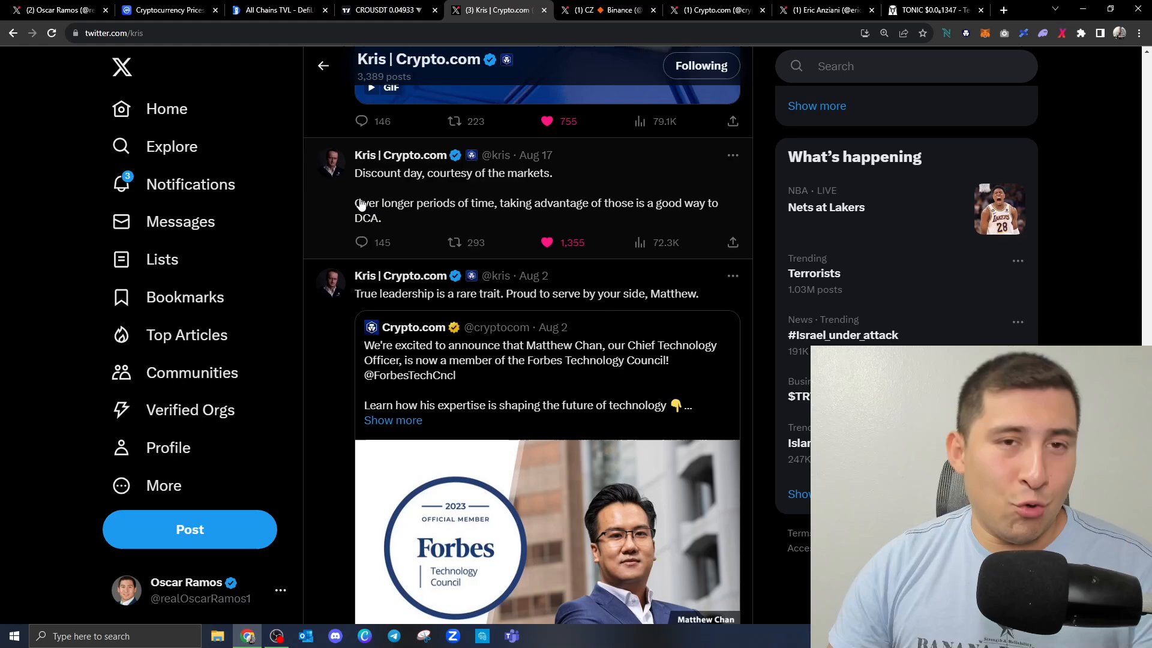
mouse_move(489, 188)
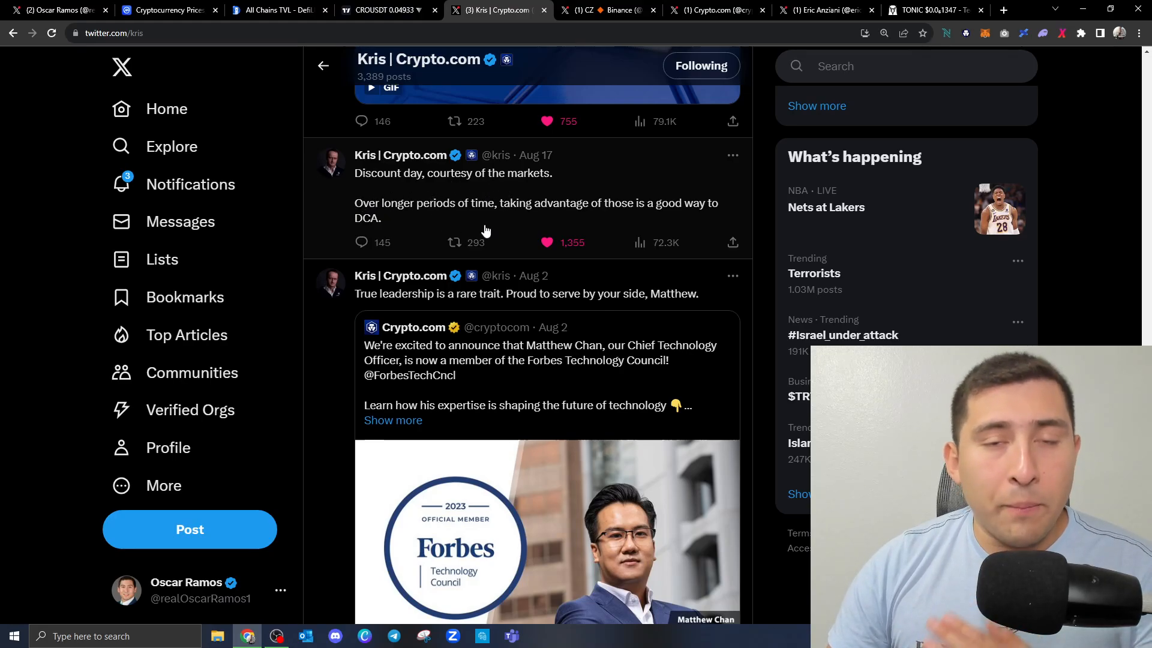
mouse_move(662, 214)
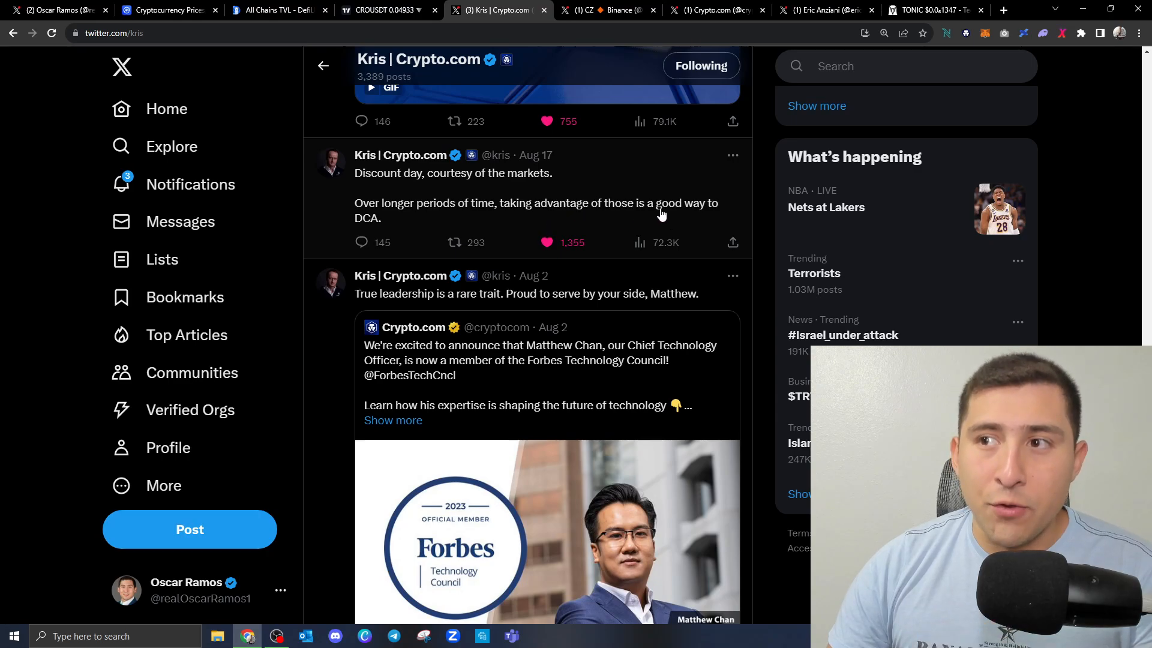
drag(354, 203, 383, 217)
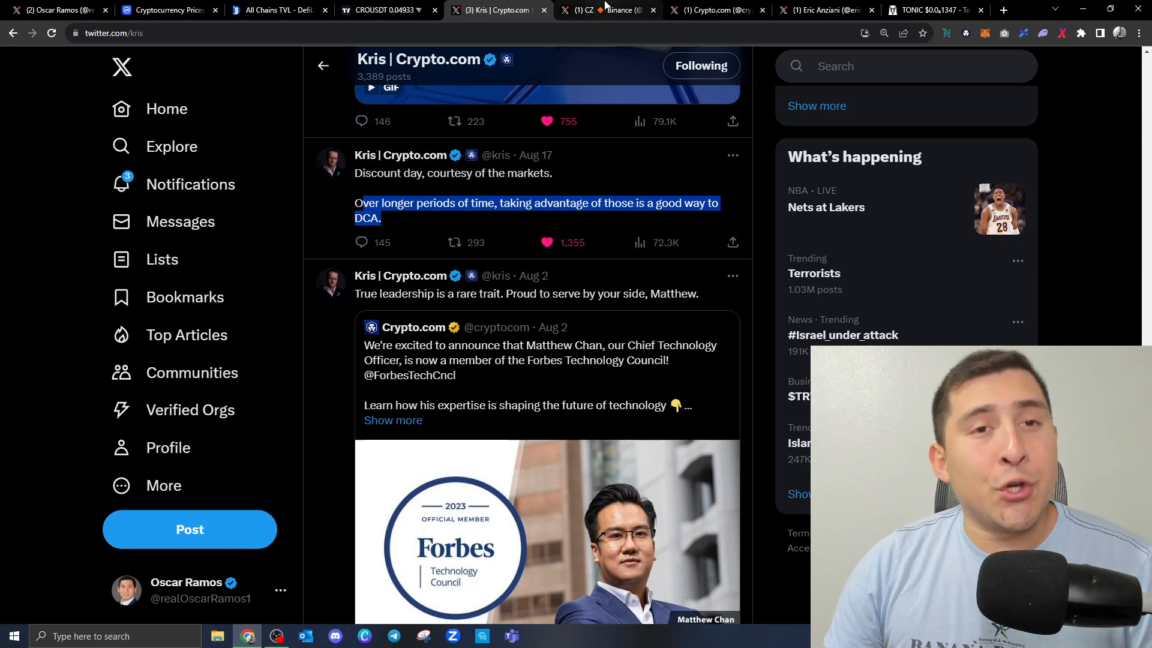
click(606, 10)
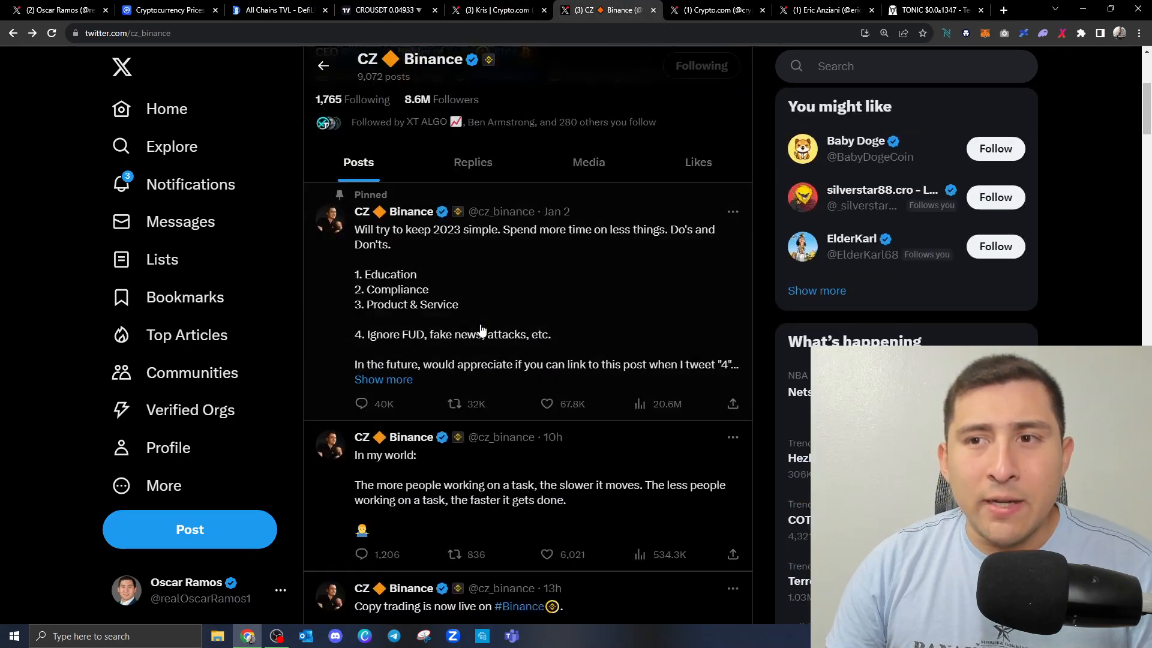
scroll(down, 3)
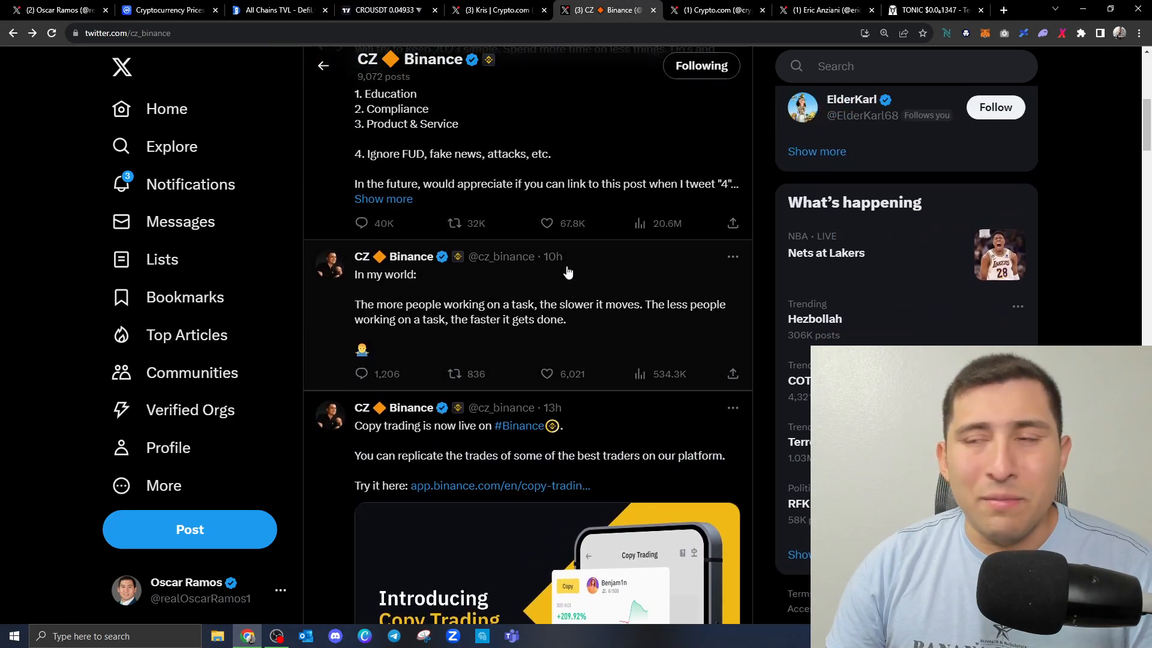
click(715, 11)
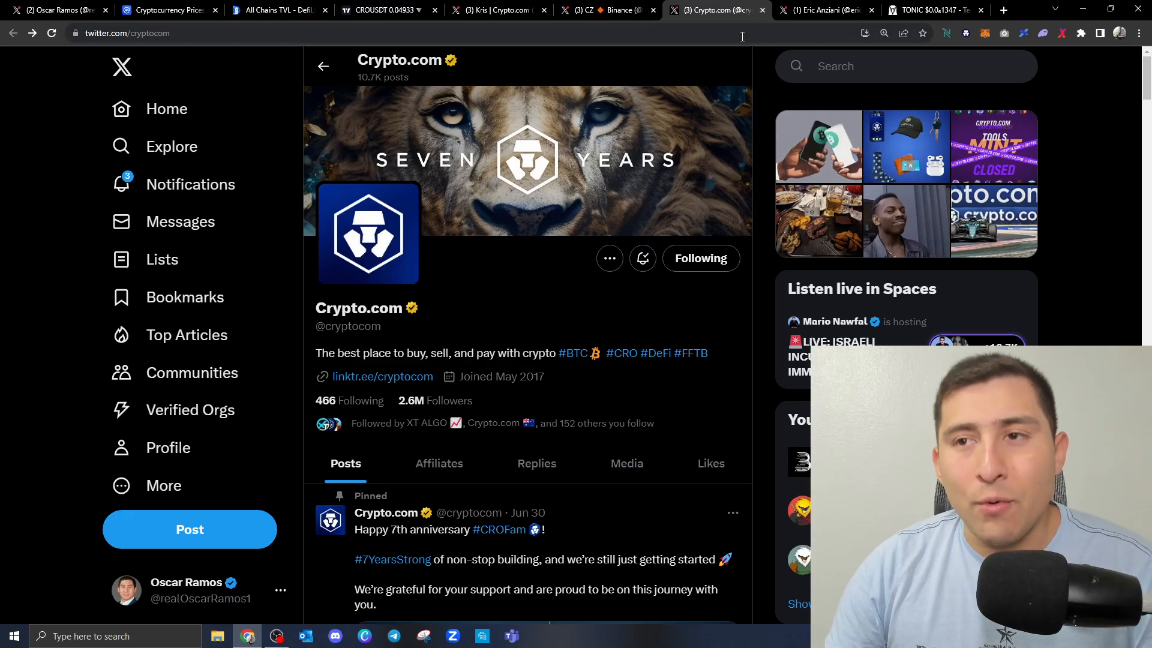
Scroll Crypto.com's recent posts, then switch to Eric Anziani's X profile.
scroll(down, 3)
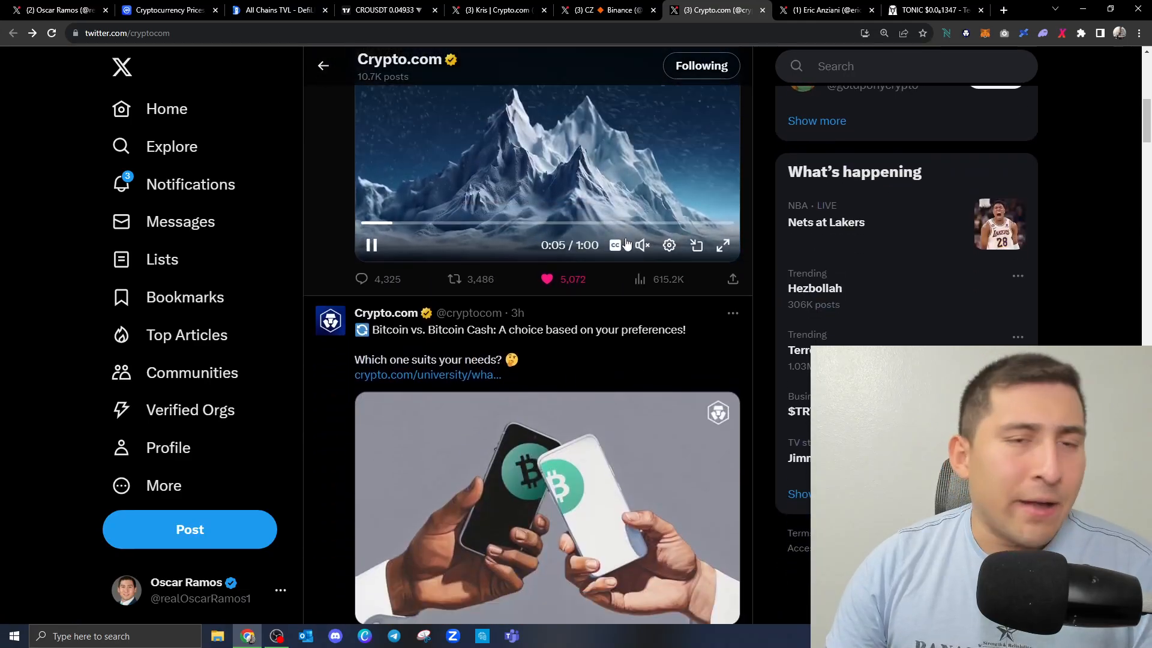
scroll(down, 3)
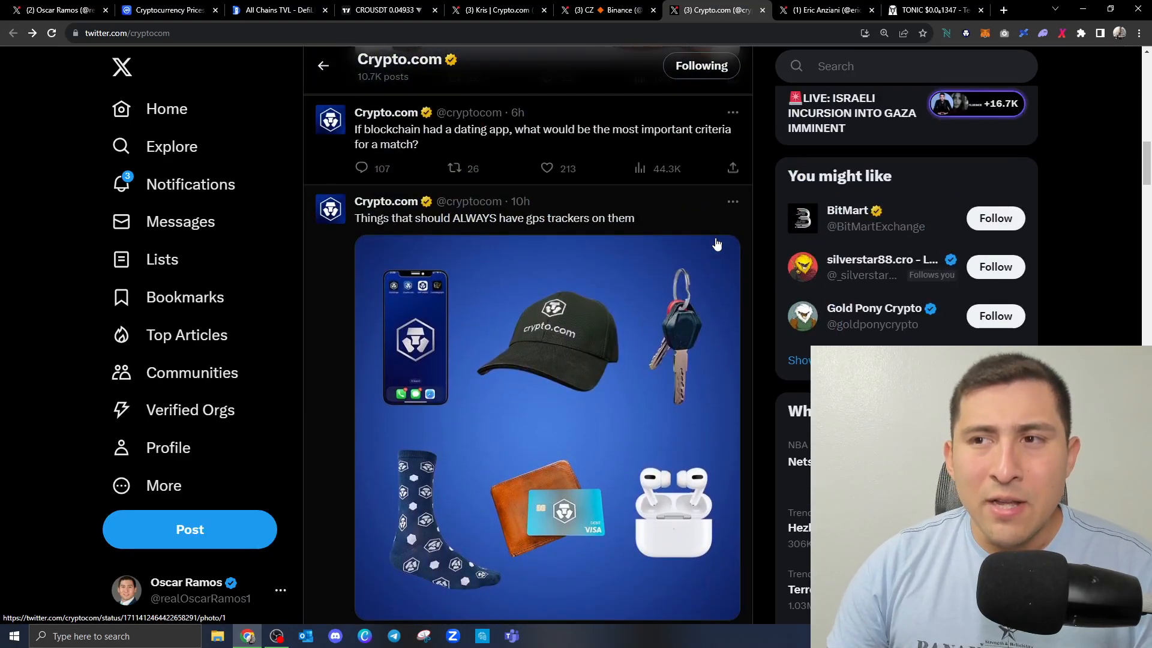
mouse_move(733, 202)
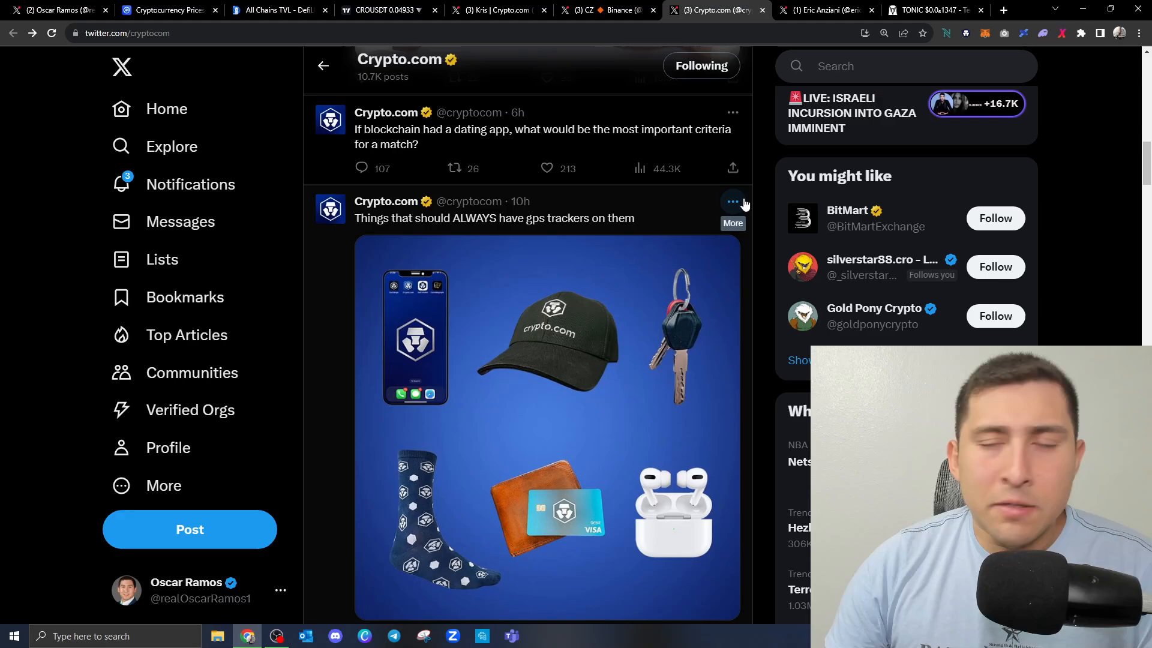
mouse_move(676, 266)
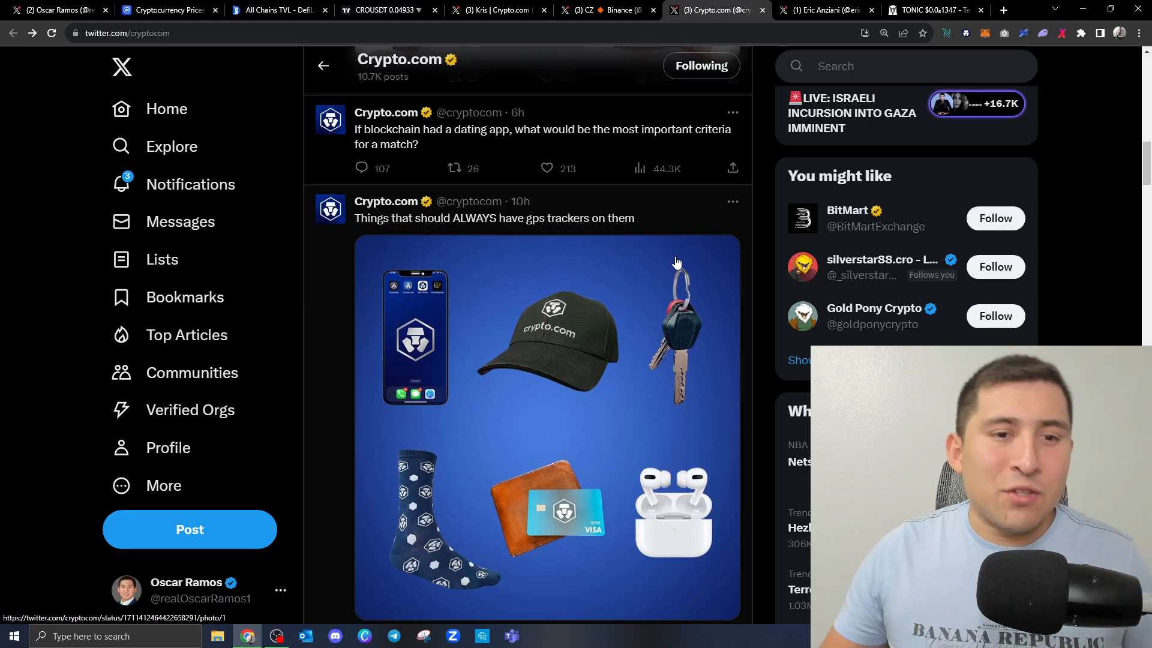
click(821, 10)
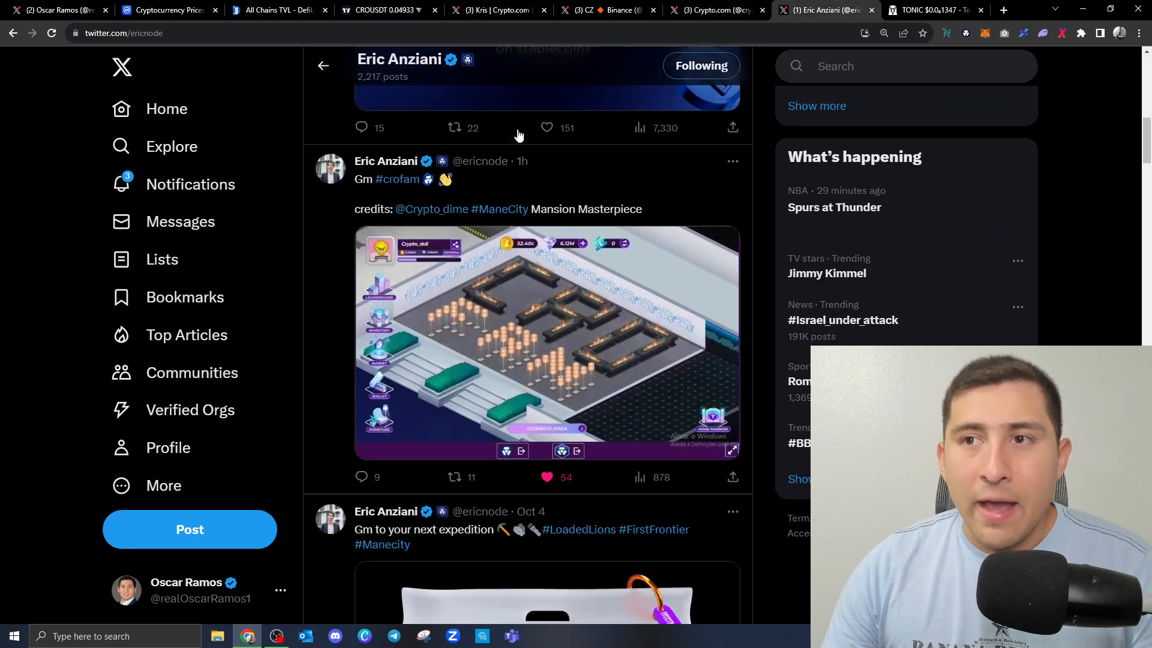
Enlarge and close the Mansion Masterpiece screenshot, then open the DexScreener TONIC/WCRO chart.
click(540, 341)
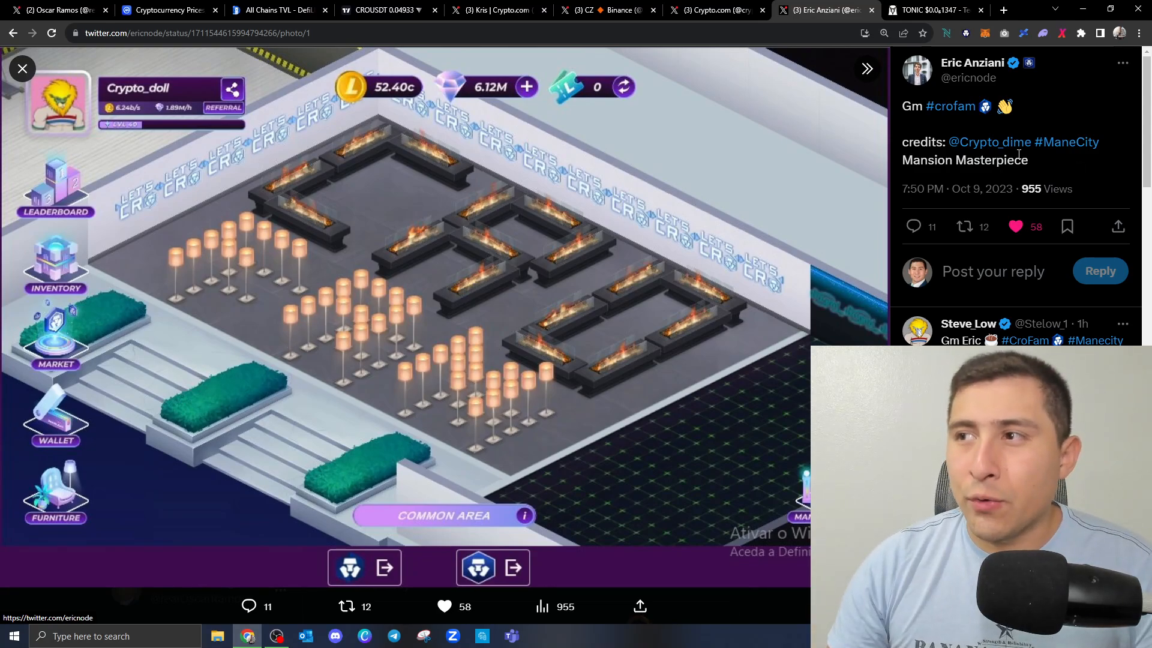
mouse_move(1007, 143)
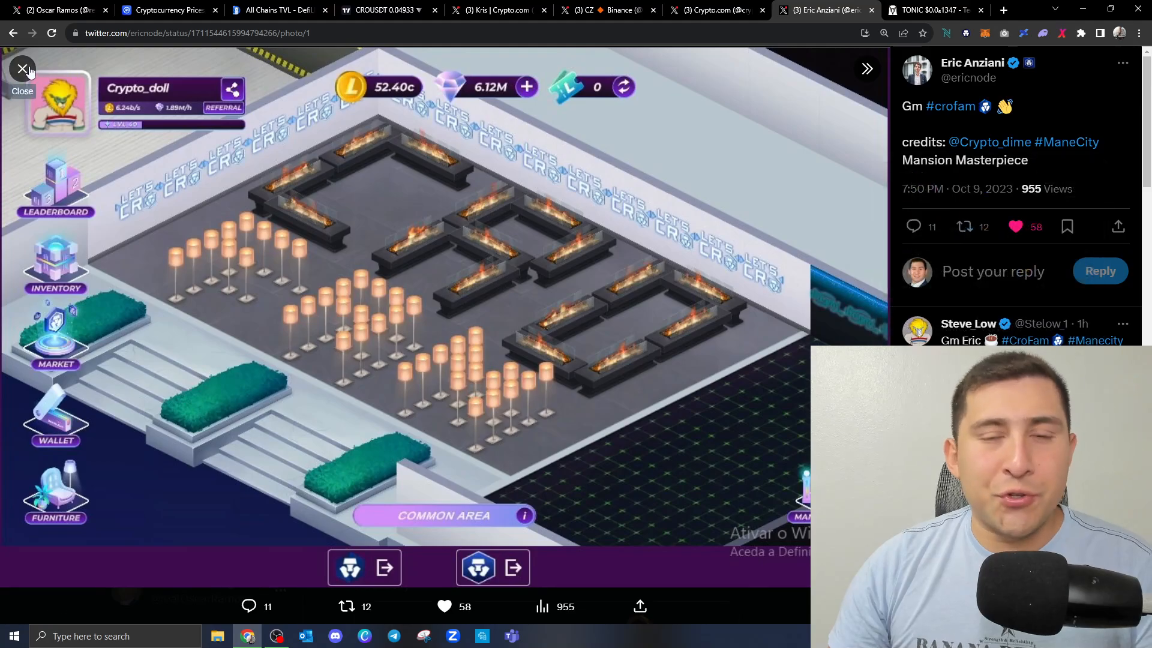
click(21, 69)
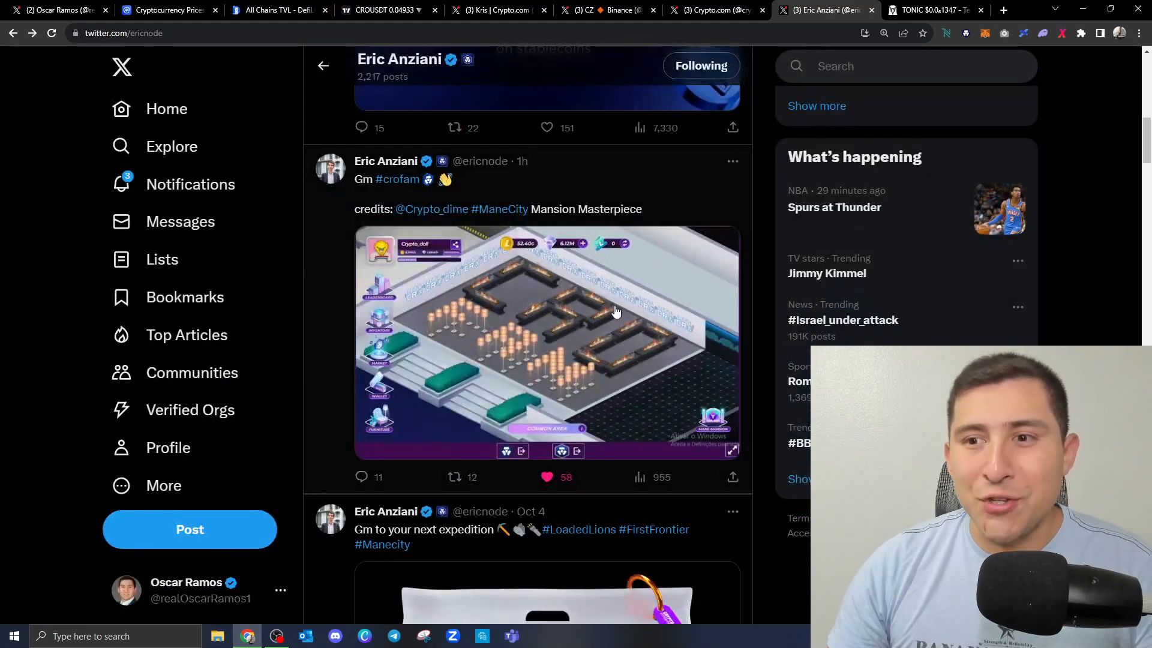
click(932, 9)
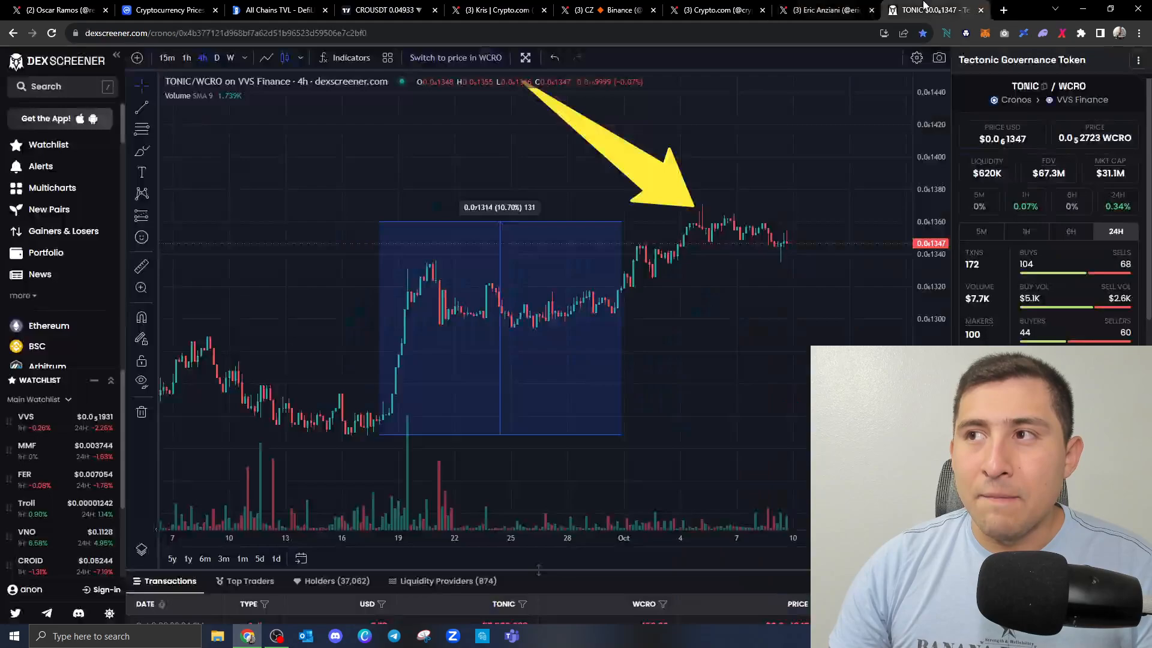